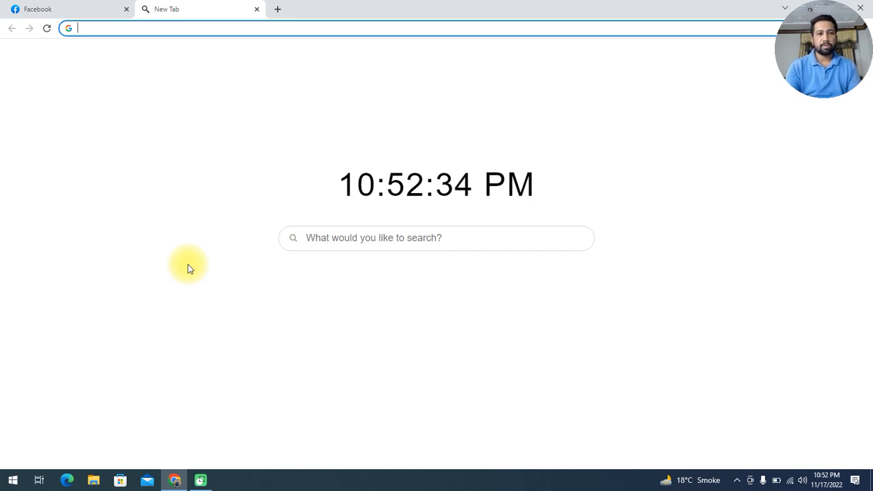
{"action": "mouse_move", "coordinate": [231, 30]}
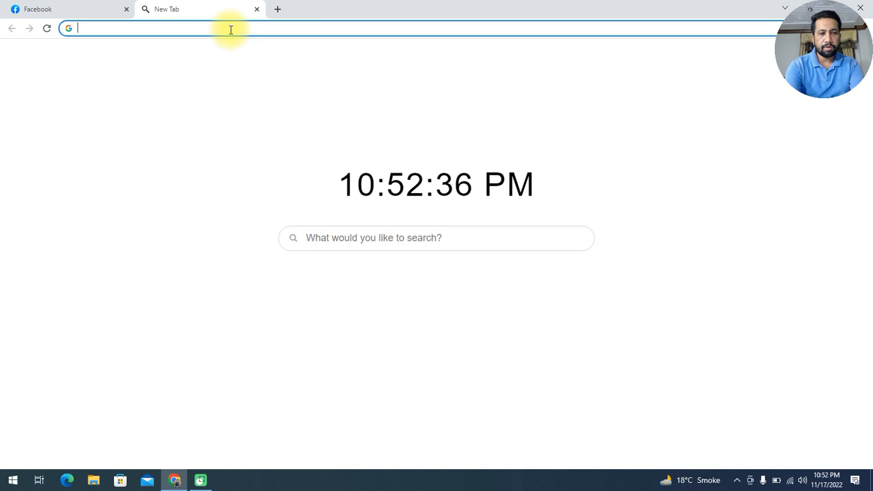
- Search Google for "fifalive" from the new tab's address bar
{"action": "type", "text": "fi"}
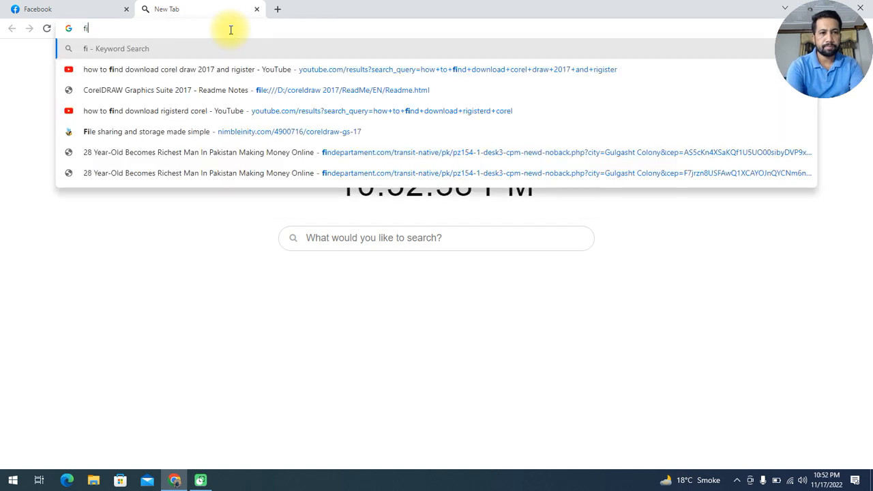
{"action": "type", "text": "fifalive"}
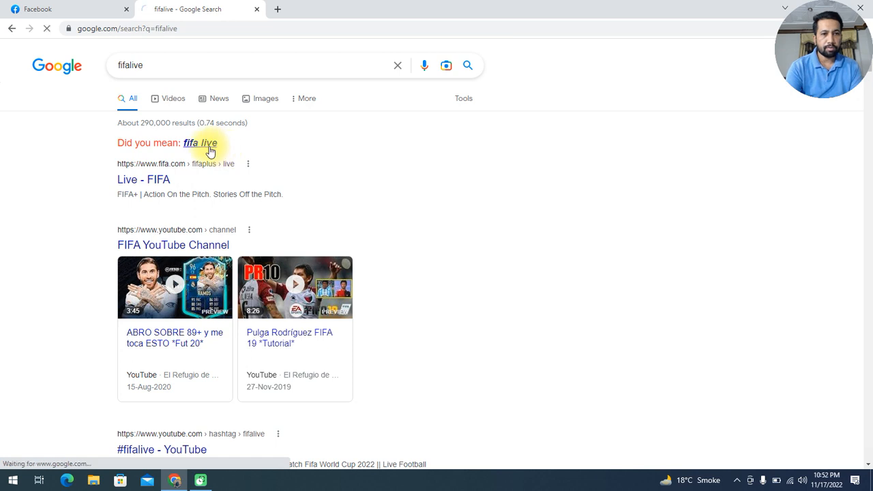
- Rerun the search with Google's suggested spelling "fifa live"
{"action": "left_click", "coordinate": [202, 143]}
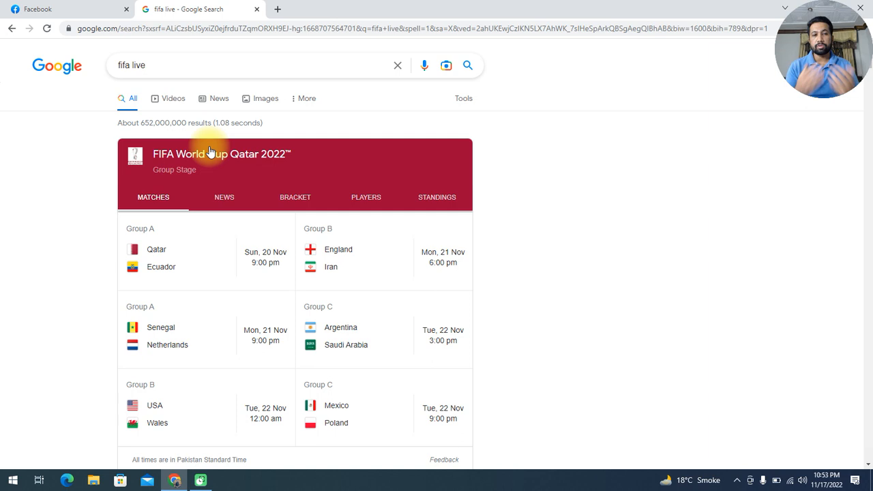
{"action": "mouse_move", "coordinate": [557, 116]}
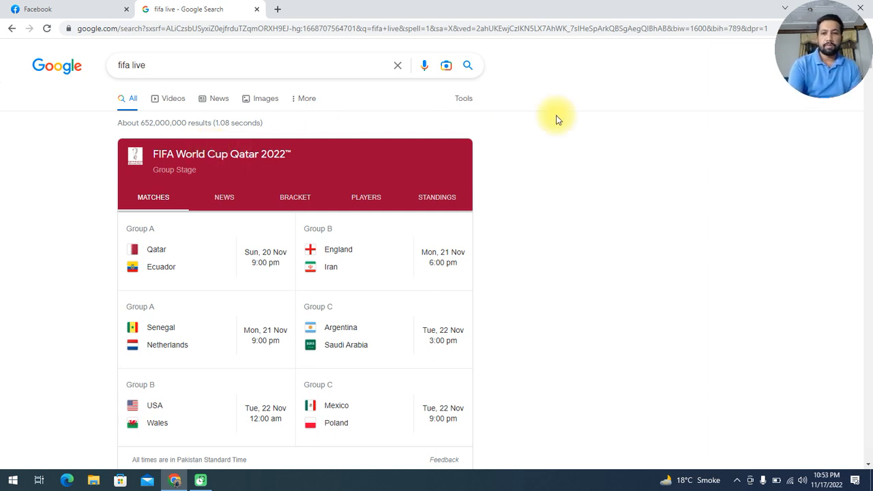
{"action": "mouse_move", "coordinate": [871, 121]}
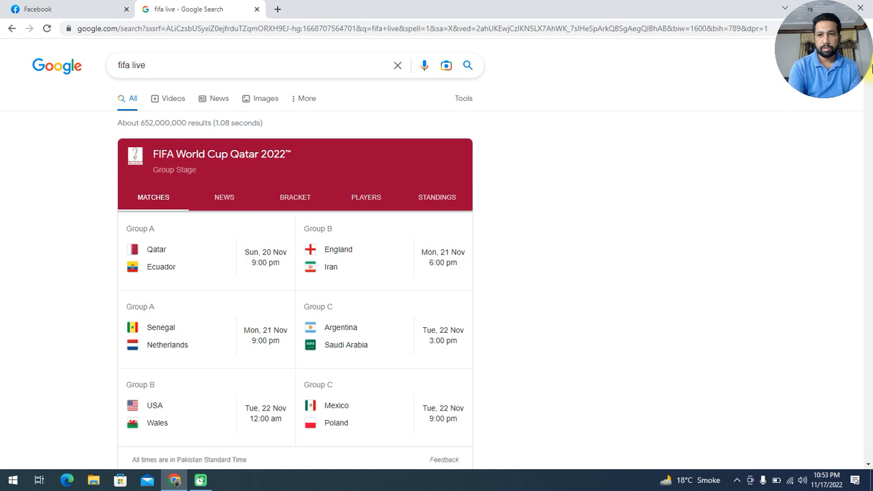
- Open the fifa.com "Live - FIFA" result further down the results
{"action": "scroll", "scroll_direction": "down", "scroll_amount": 3}
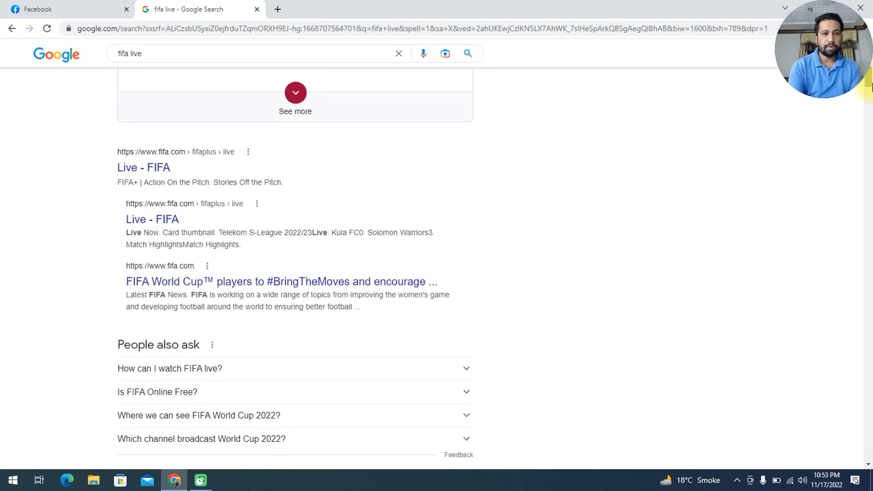
{"action": "mouse_move", "coordinate": [614, 101]}
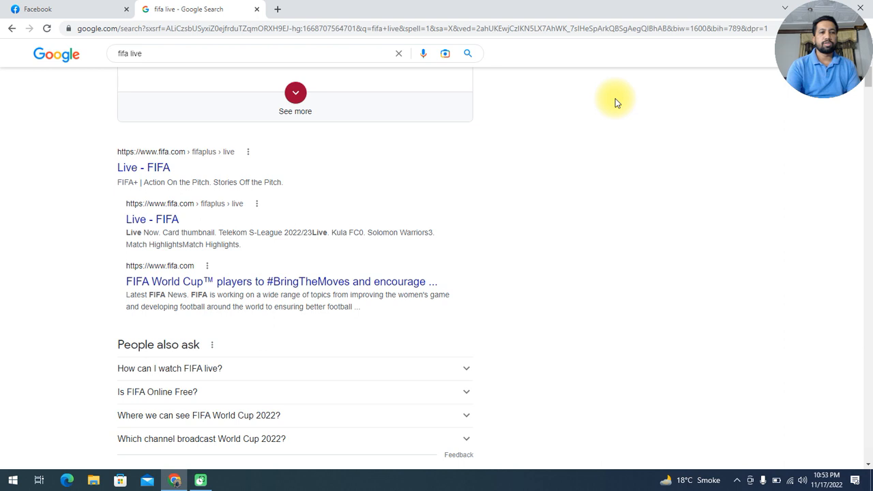
{"action": "left_click", "coordinate": [143, 167]}
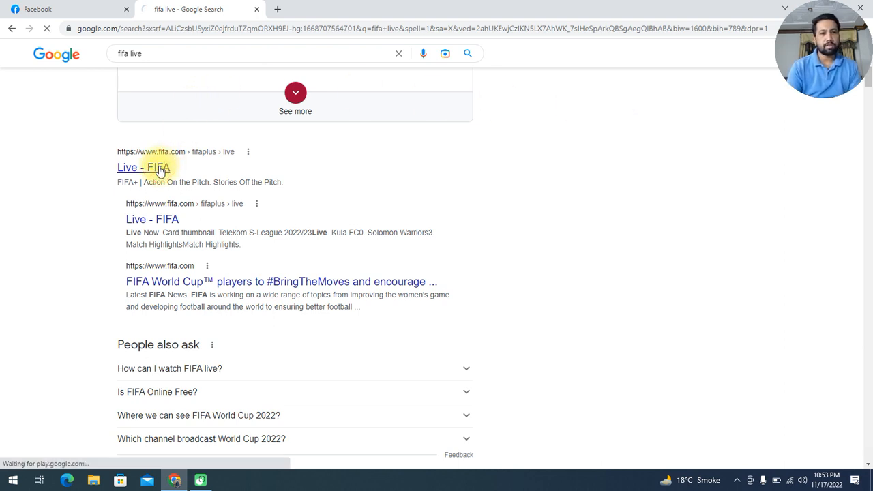
- Reject all cookies on the FIFA+ privacy banner and bring the Live Now matches into view
{"action": "left_click", "coordinate": [142, 168]}
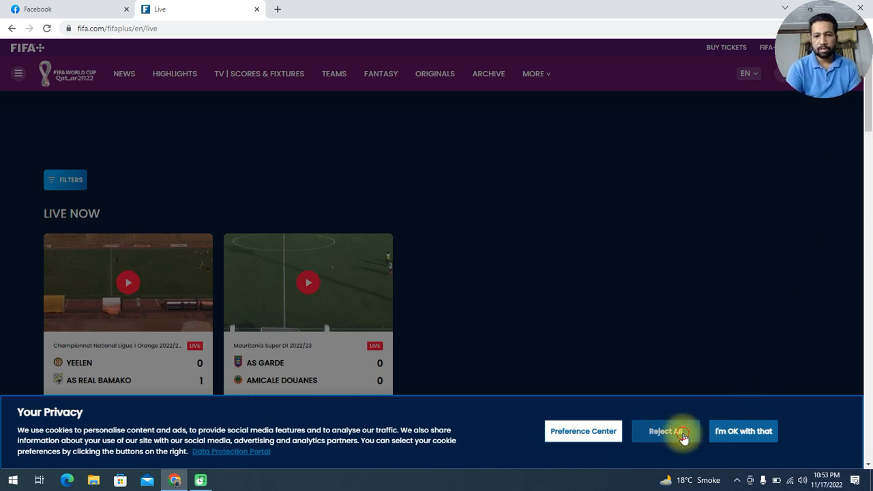
{"action": "left_click", "coordinate": [666, 431]}
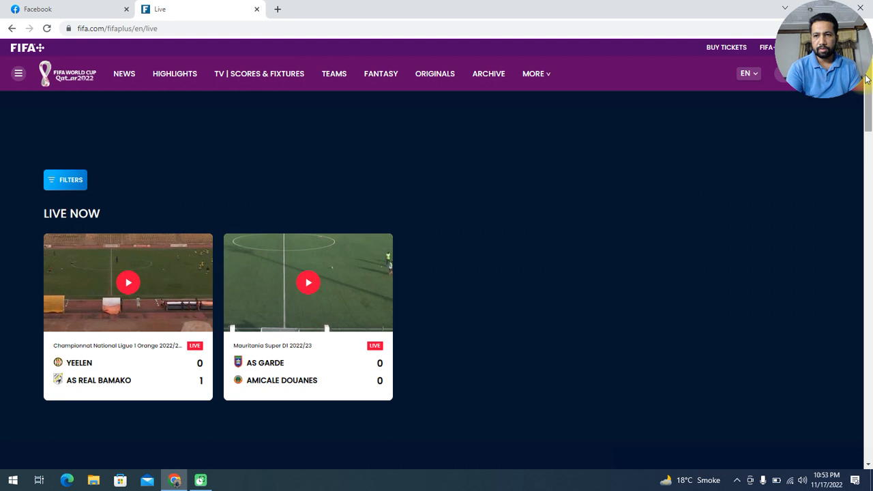
{"action": "scroll", "scroll_direction": "down", "scroll_amount": 3}
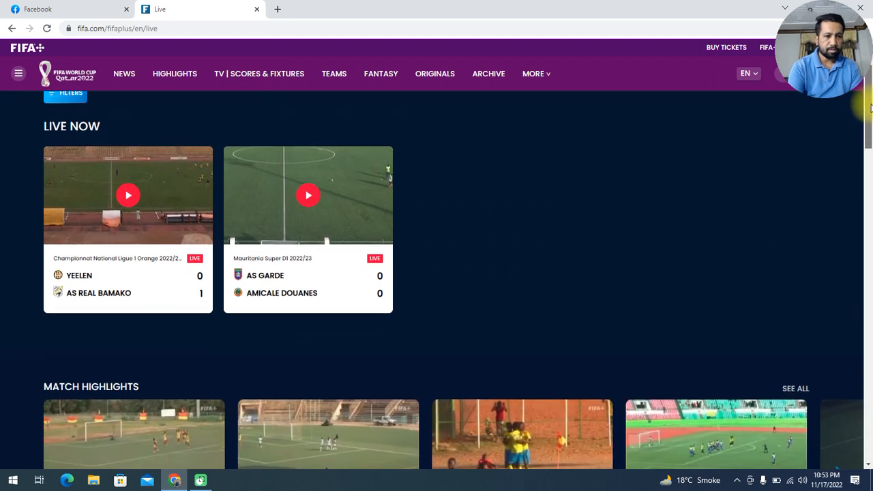
{"action": "scroll", "scroll_direction": "down", "scroll_amount": 3}
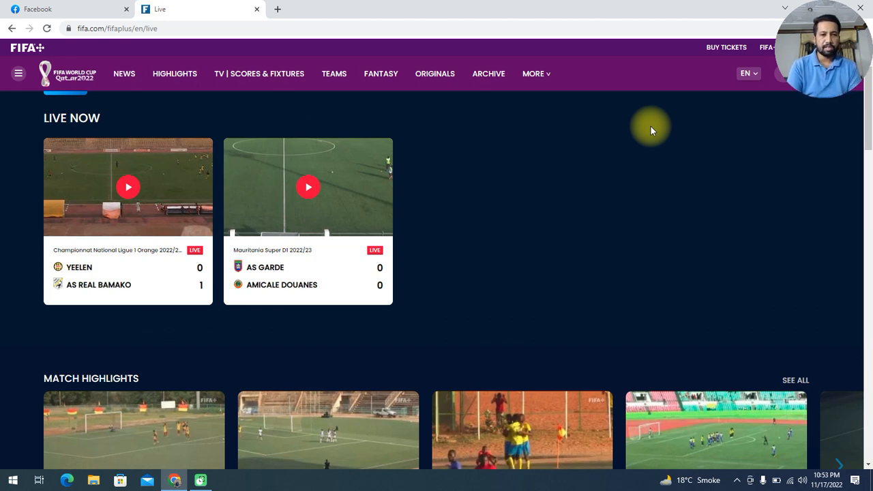
{"action": "mouse_move", "coordinate": [401, 161]}
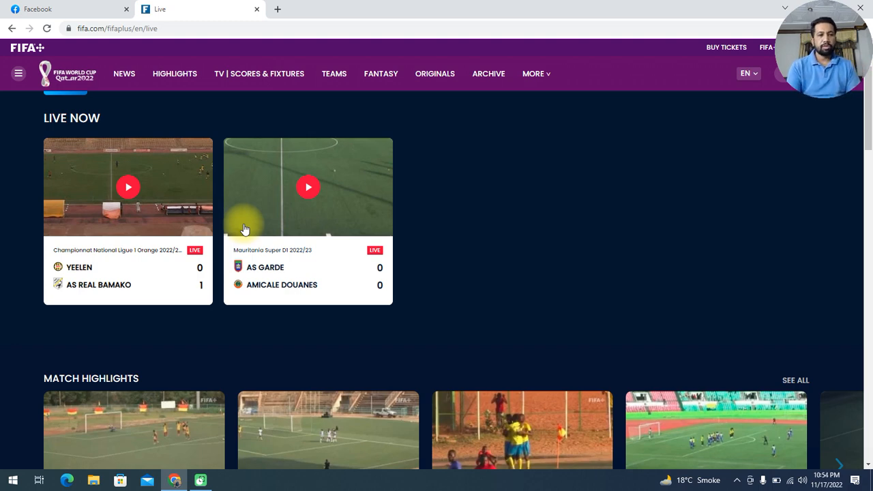
{"action": "mouse_move", "coordinate": [30, 270]}
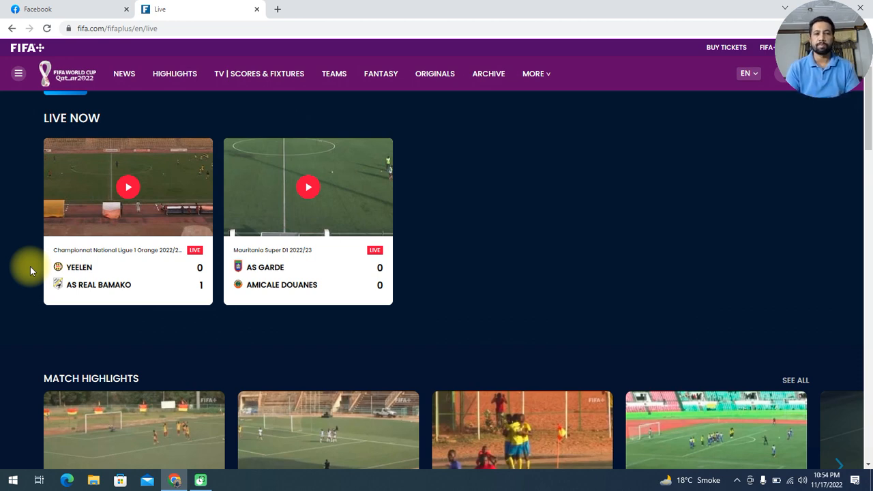
{"action": "mouse_move", "coordinate": [98, 268]}
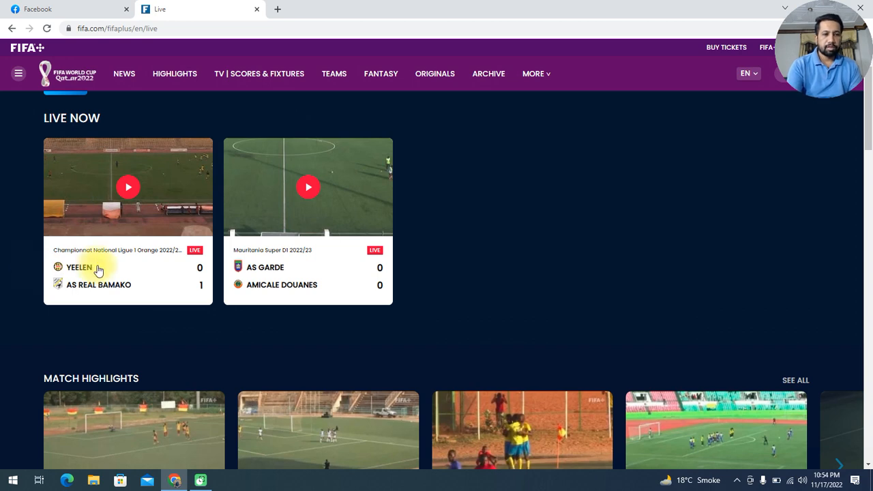
{"action": "mouse_move", "coordinate": [116, 258]}
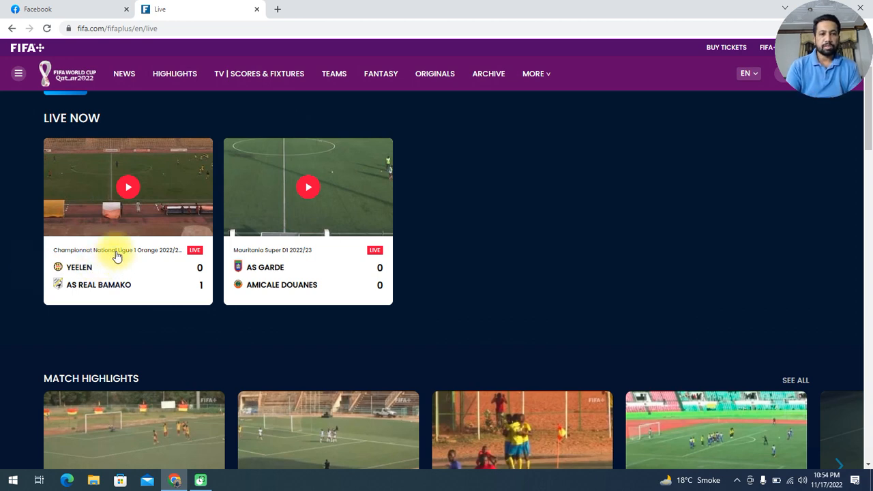
- Start the YEELEN vs AS REAL BAMAKO live stream, then pause playback
{"action": "left_click", "coordinate": [128, 185]}
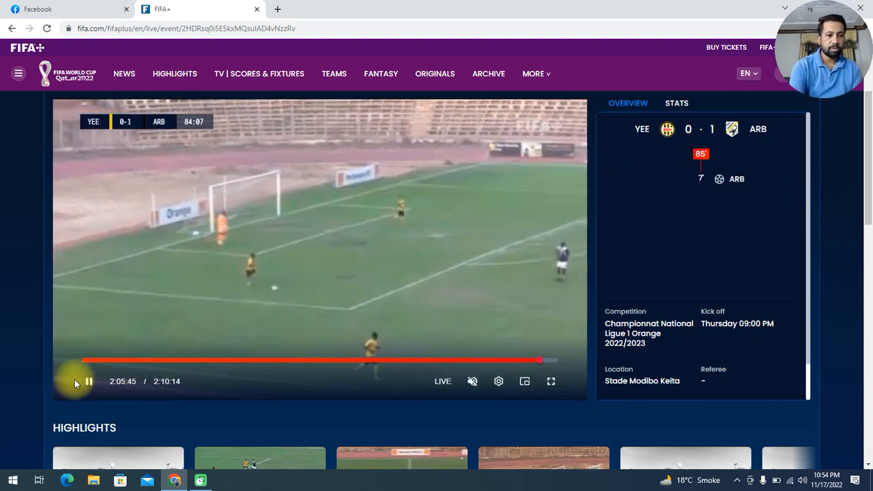
{"action": "left_click", "coordinate": [78, 382]}
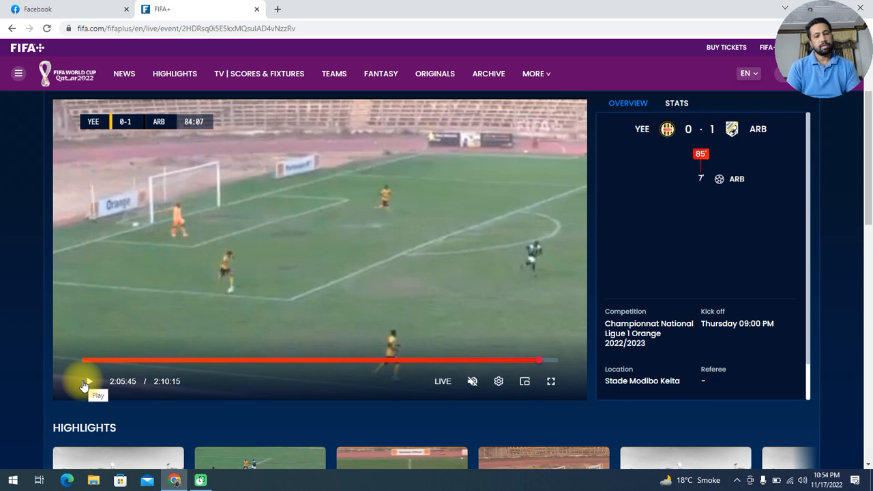